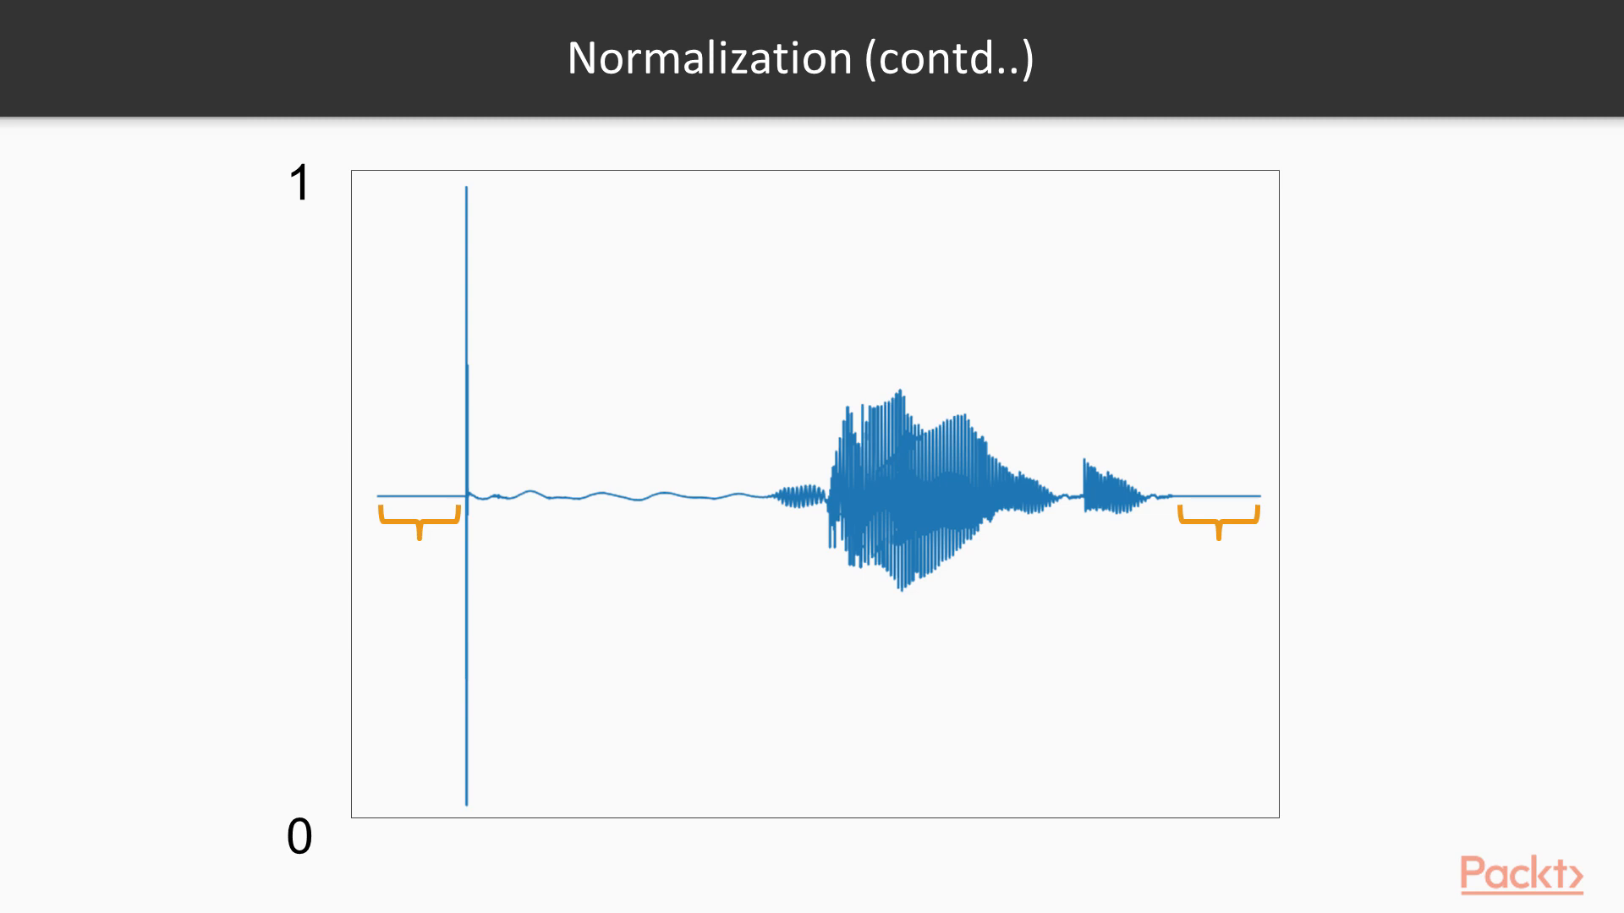
{"action": "key", "text": "Right"}
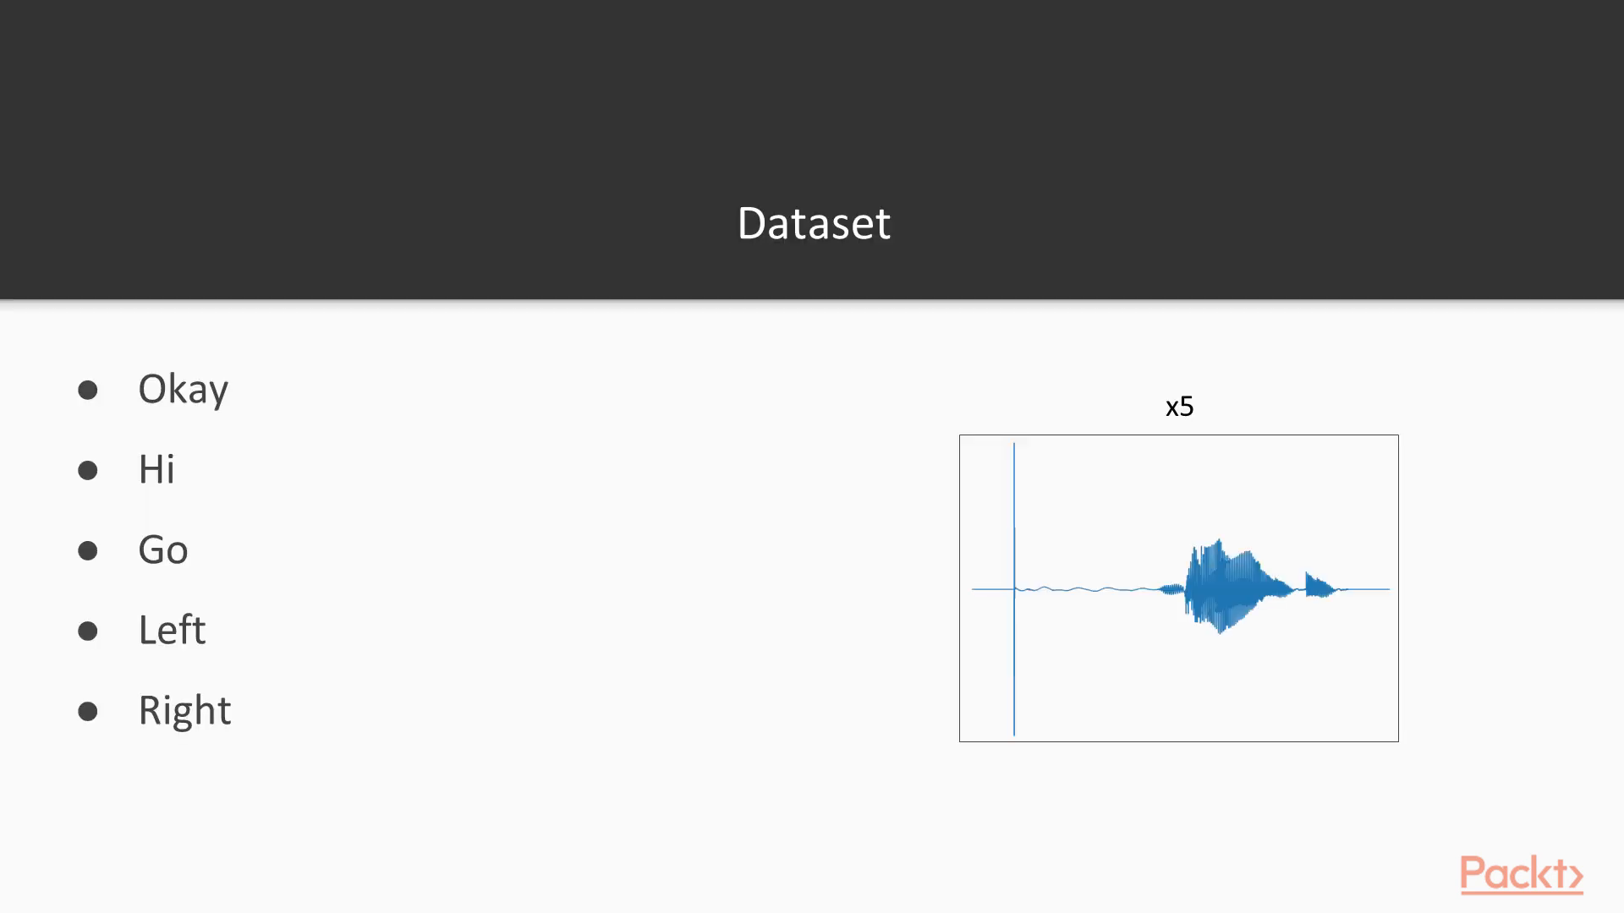